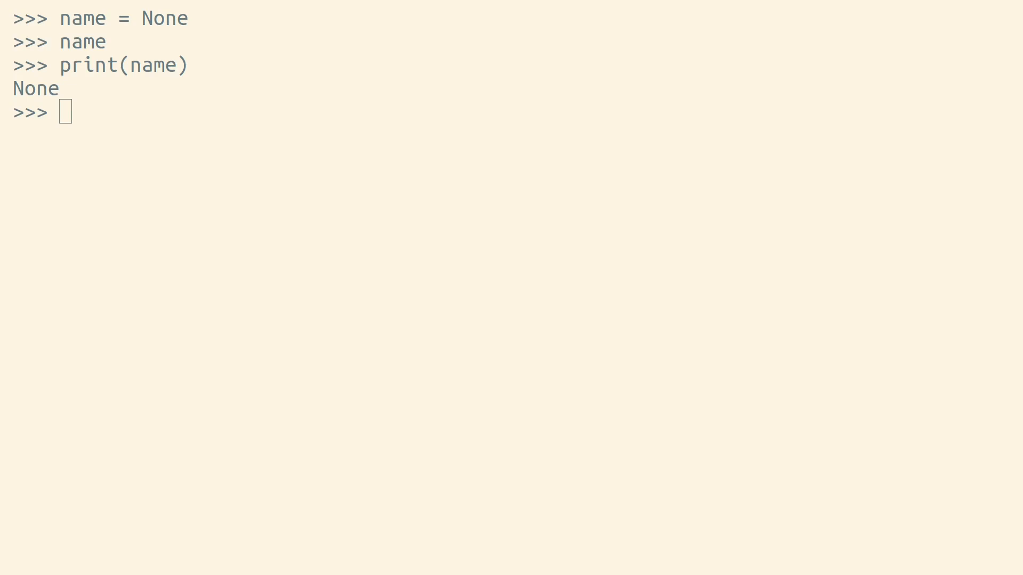
Check name is None, save type(None) as NoneType, and try calling NoneType().
{"action": "type", "text": "name is None"}
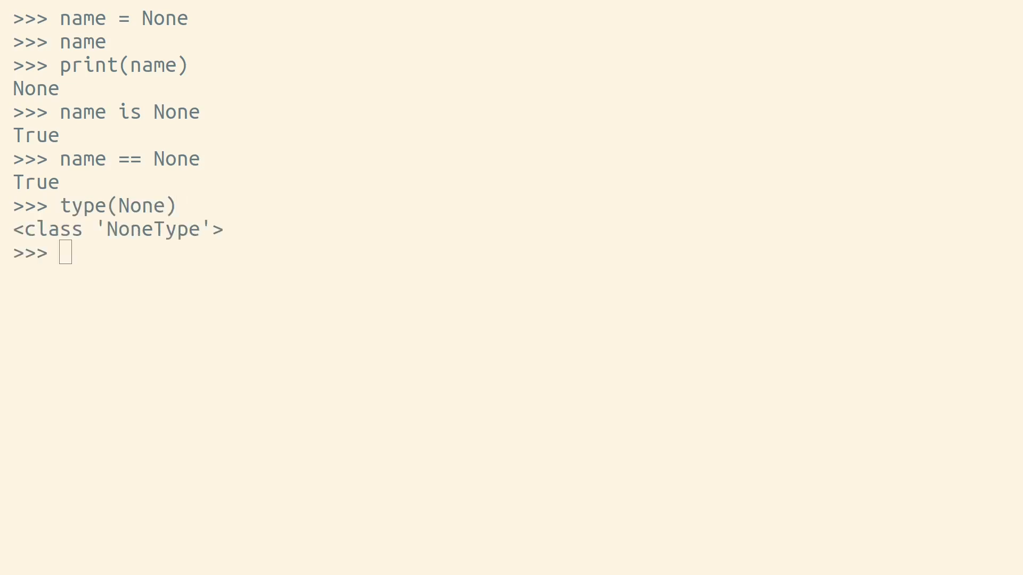
{"action": "type", "text": "NoneType = type(None)"}
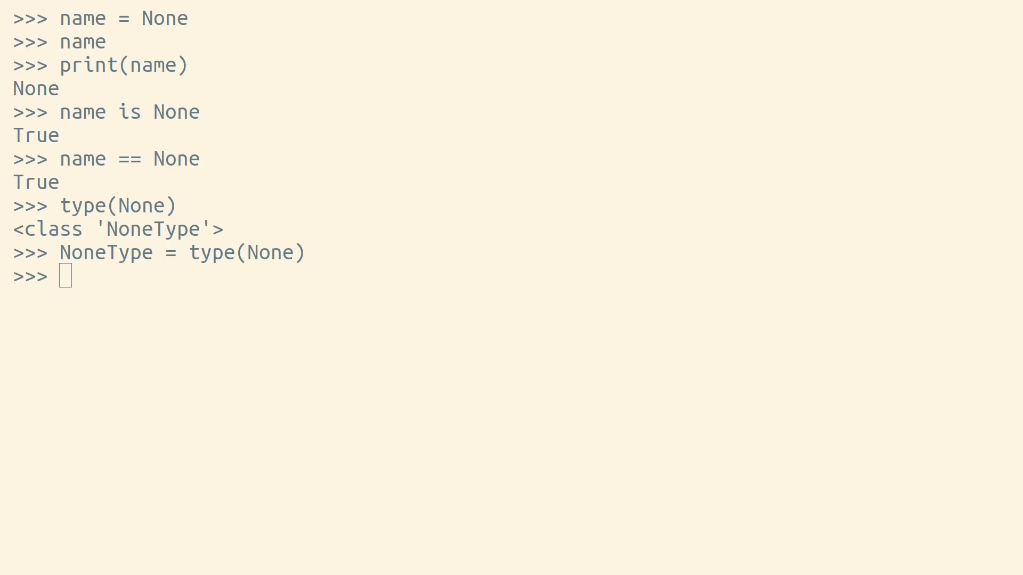
{"action": "type", "text": "NoneType()"}
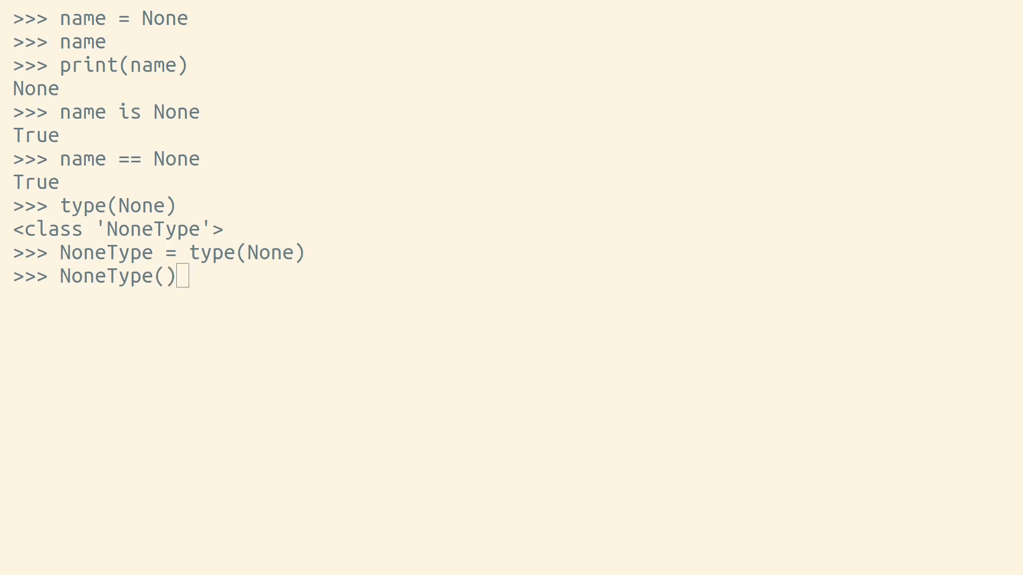
Enter the is None fragment while building the email regex if-not-match check.
{"action": "type", "text": "is None"}
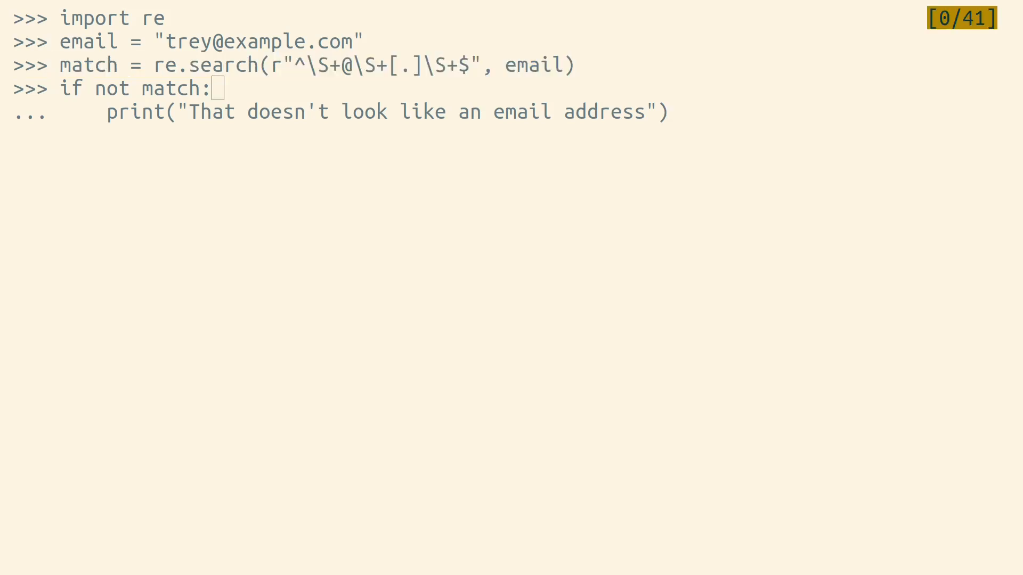
Select the if not match line and move on to the empty-name falsiness example.
{"action": "double_click", "coordinate": [118, 88]}
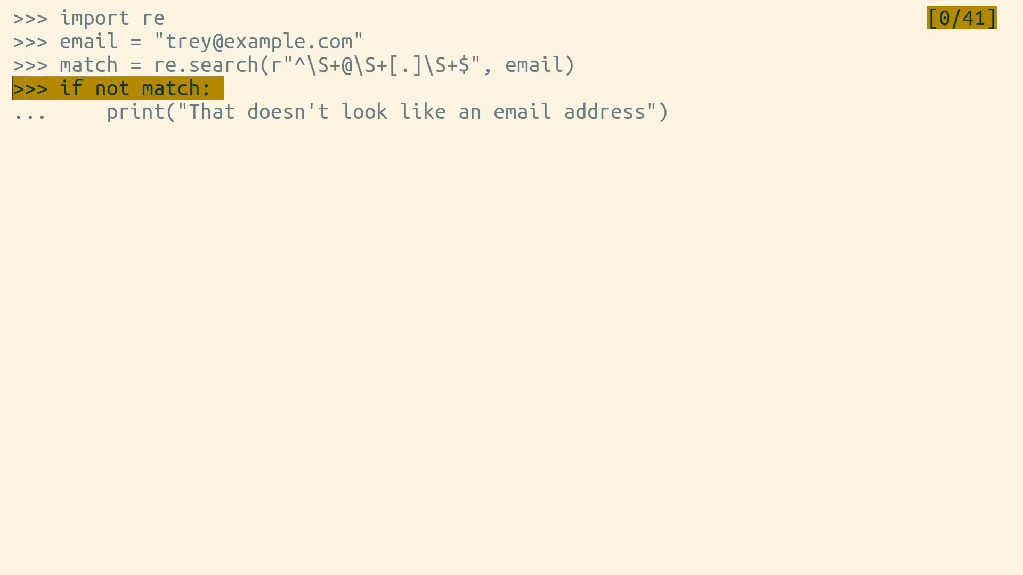
{"action": "key", "text": "enter"}
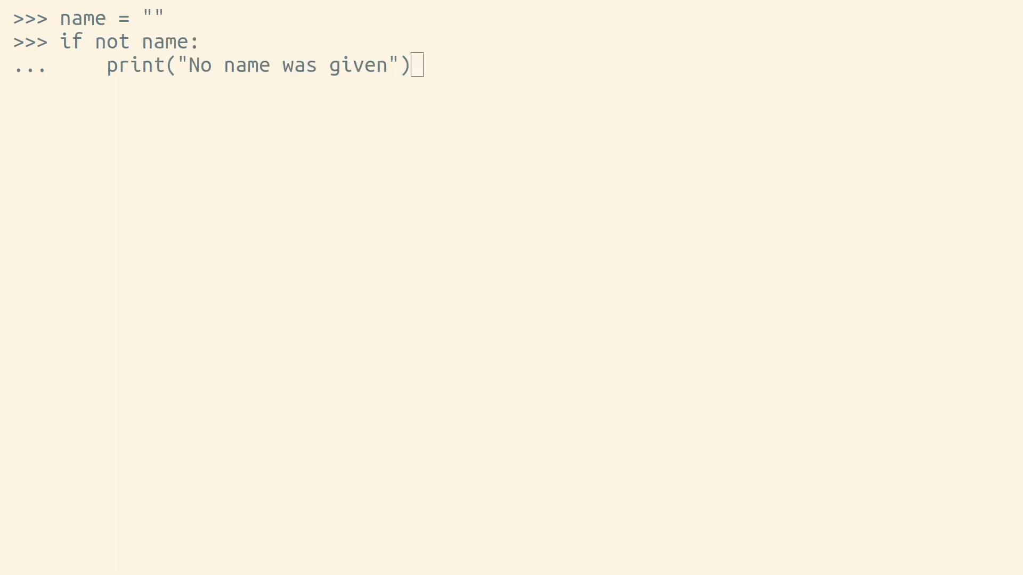
Start the fruits dictionary example mapping apple 3, banana 5, lime 6.
{"action": "key", "text": "Enter"}
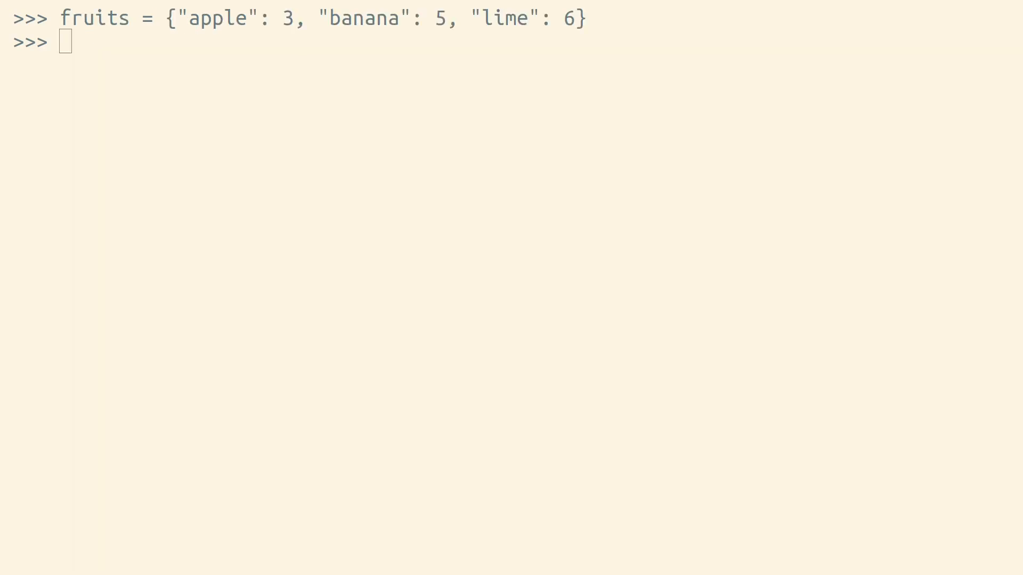
Get missing 'pear' with default 0, show pears, then get 'plums' without a default.
{"action": "type", "text": "pears = fruits.get(\"pear\", 0)"}
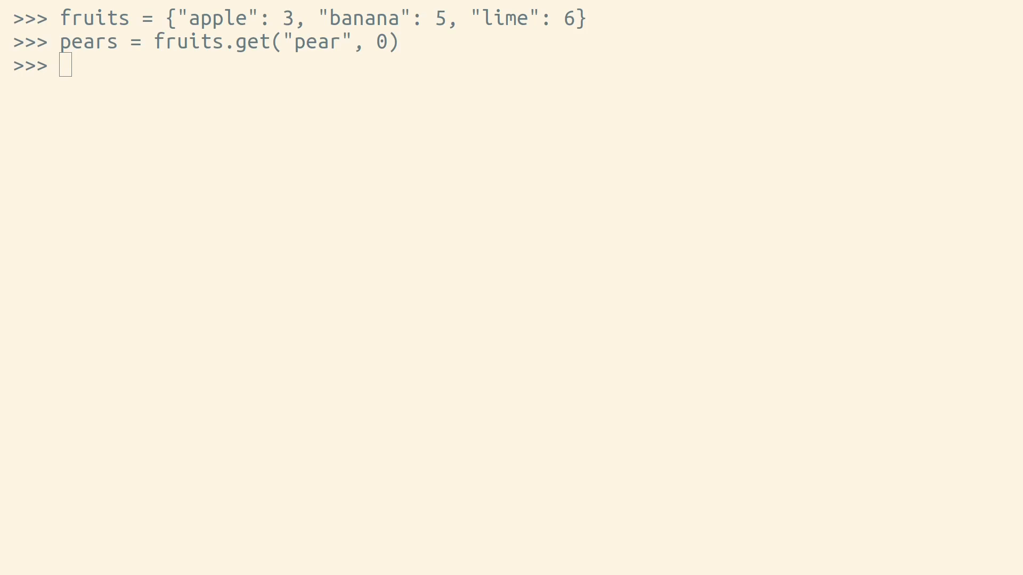
{"action": "type", "text": "pears"}
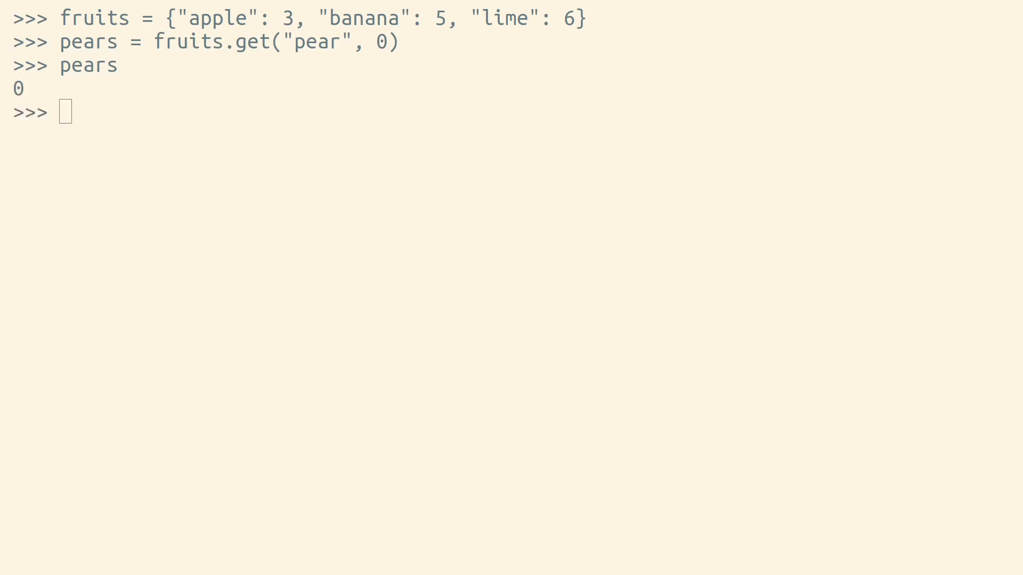
{"action": "type", "text": "plums = fruits.get(\"plums\")"}
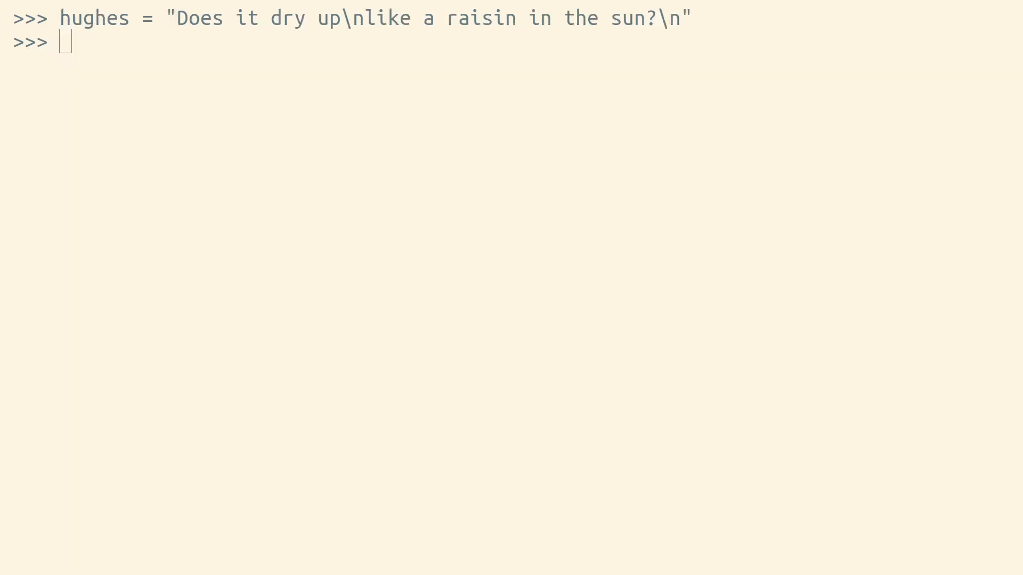
Split the hughes poem with hughes.split(None), then with hughes.split().
{"action": "type", "text": "hughes.split(None)"}
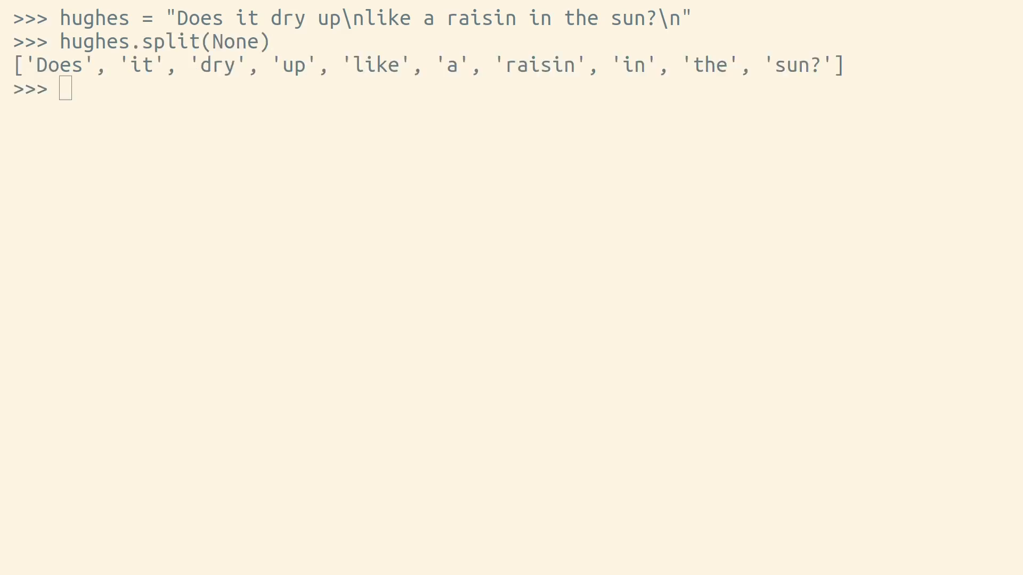
{"action": "type", "text": "hughes.split()"}
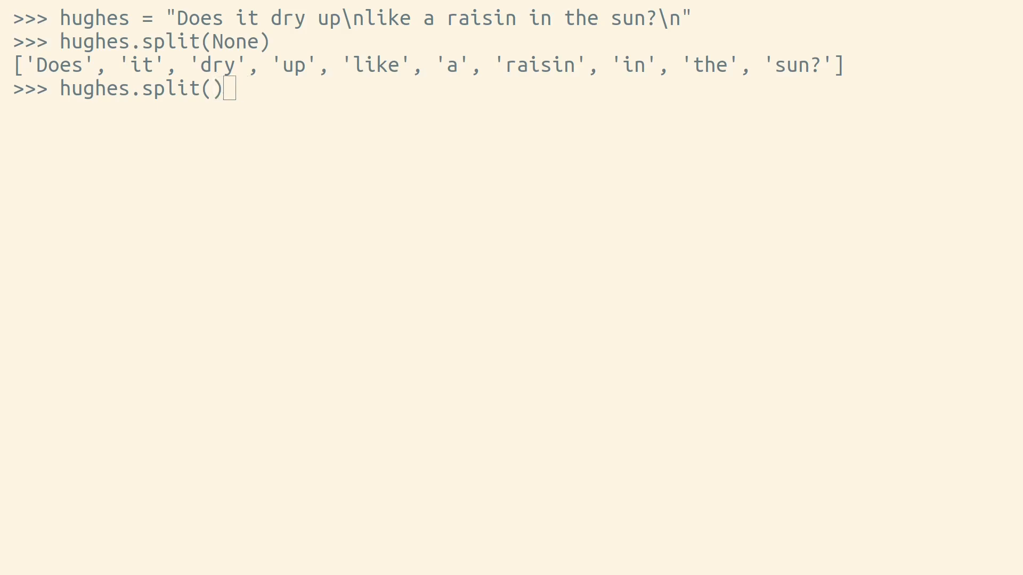